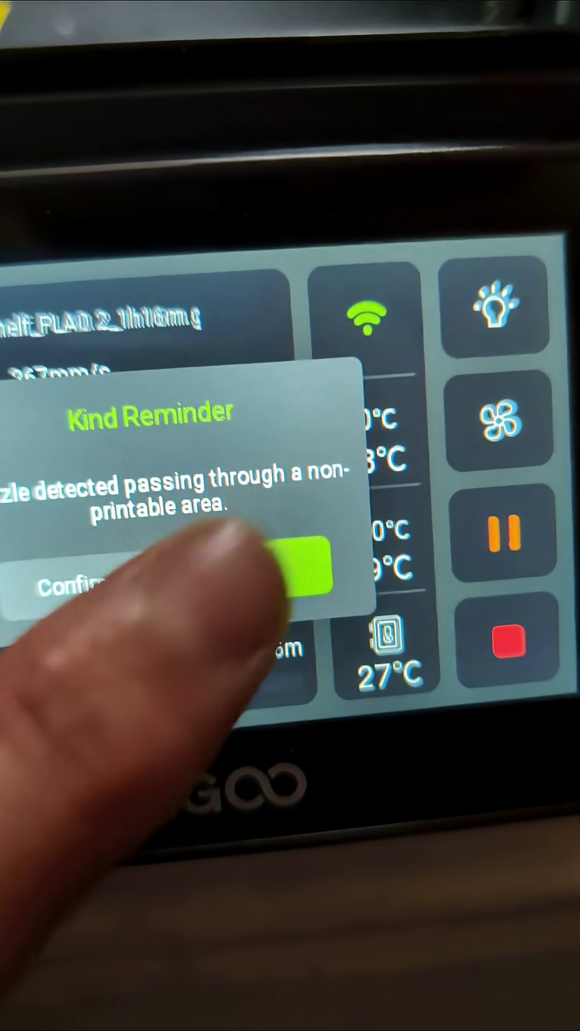
Step: Confirm the Kind Reminder about the non-printable area so the monitor shelf print continues
click(300, 567)
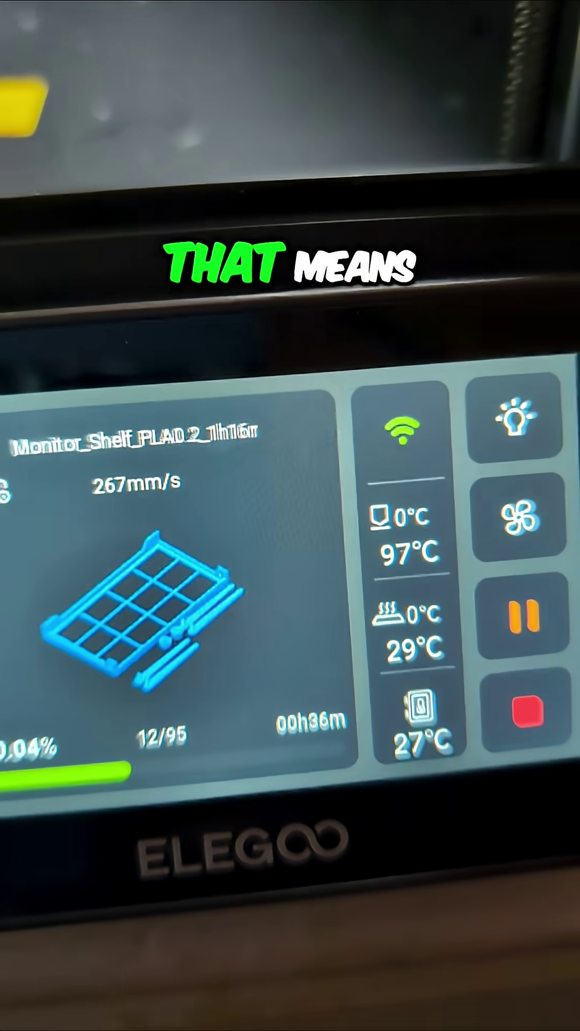